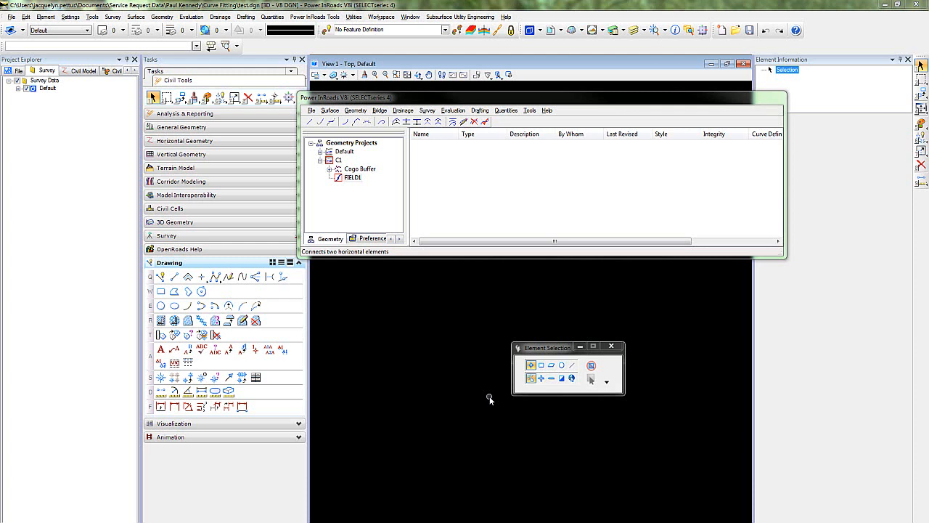
# View FIELD1 with cogo points set to * to draw every surveyed point.
pyautogui.rightClick(353, 177)
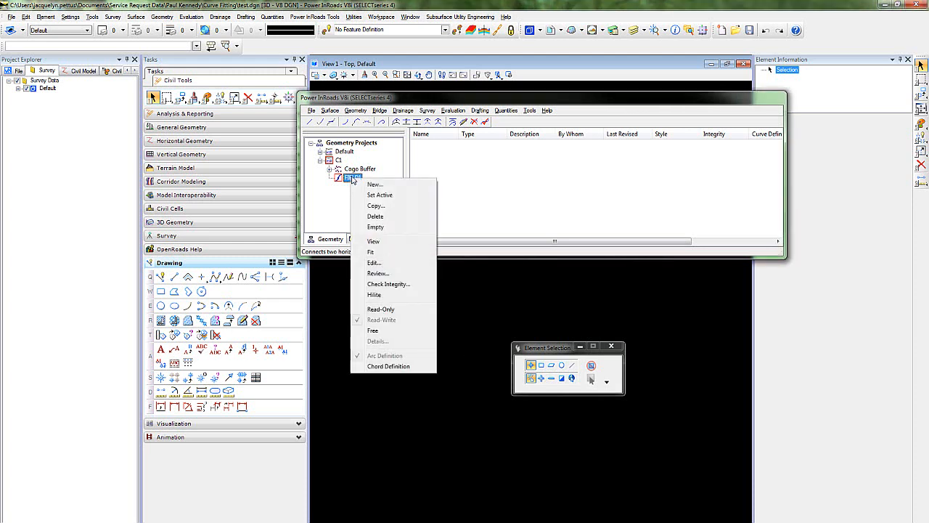
pyautogui.moveTo(392, 252)
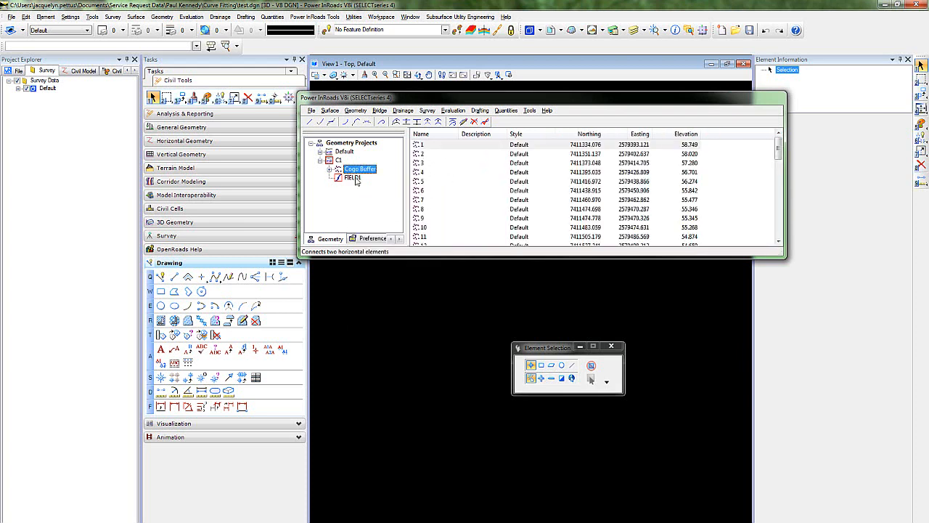
pyautogui.rightClick(360, 168)
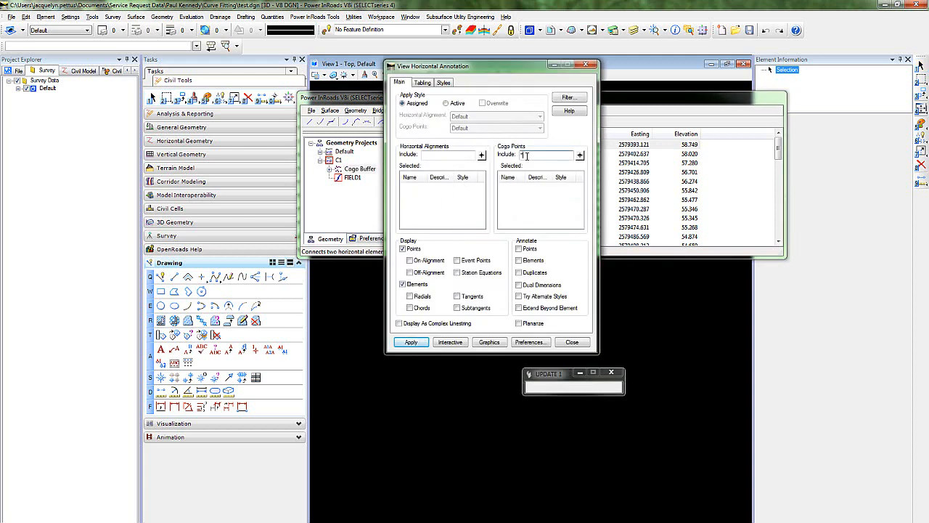
pyautogui.click(411, 342)
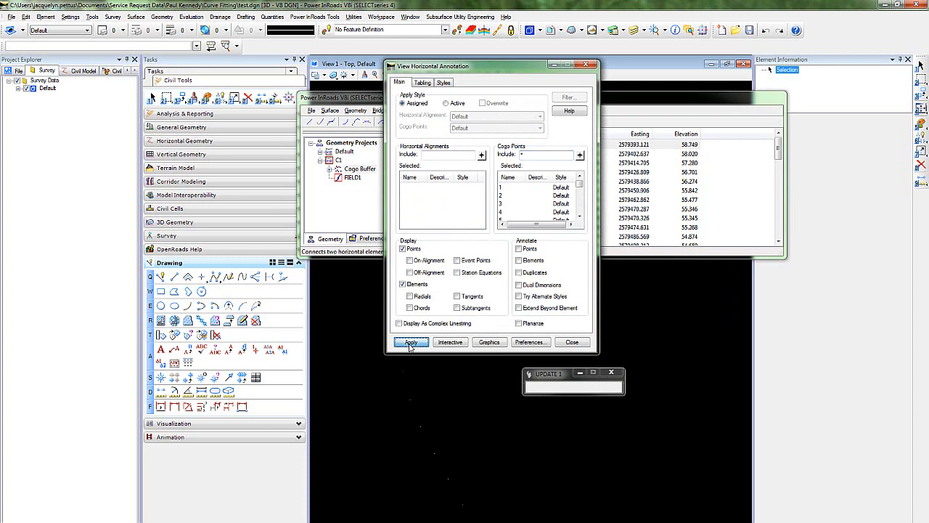
pyautogui.click(411, 342)
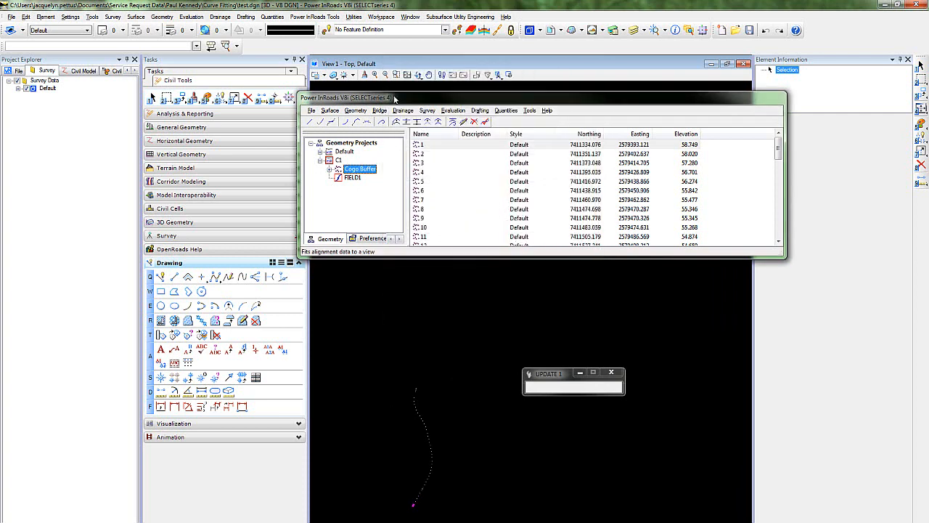
# Start Create/Edit Alignment by Cogo Points and reselect FIELD1's options.
pyautogui.click(356, 110)
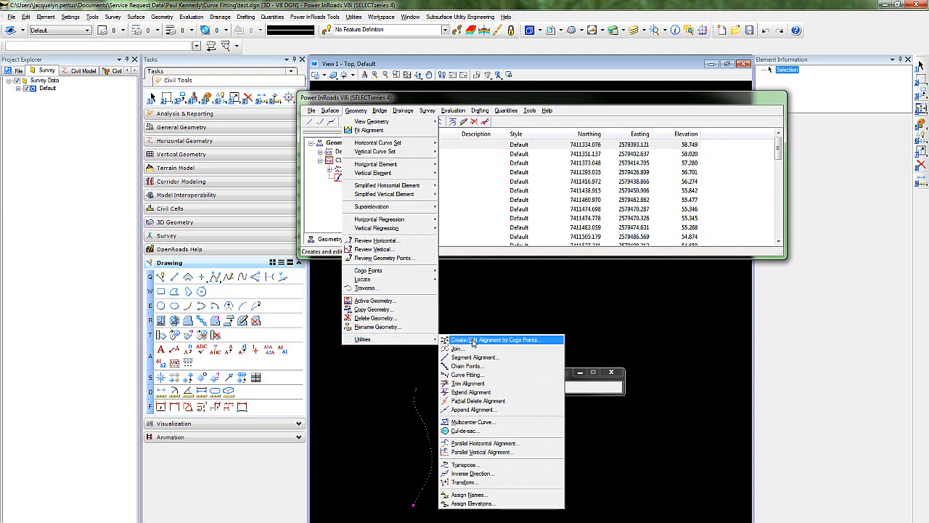
pyautogui.click(504, 340)
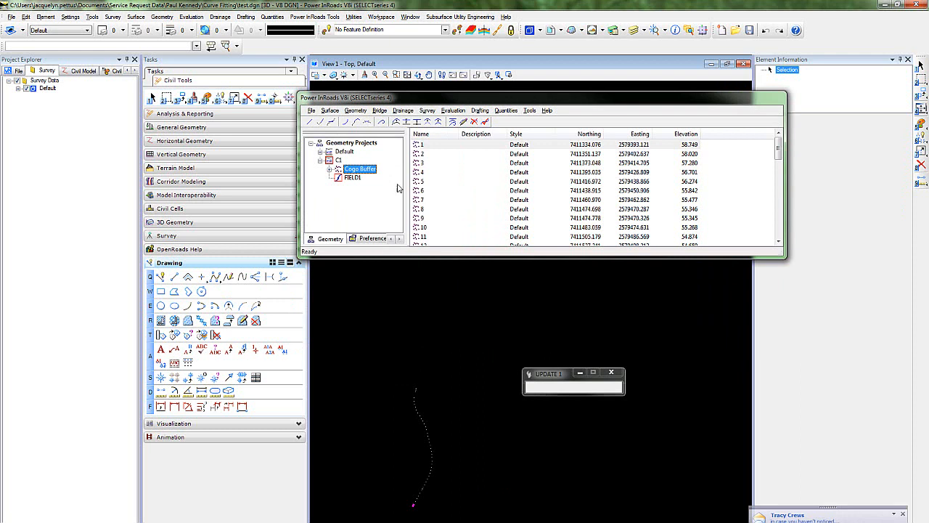
pyautogui.rightClick(353, 177)
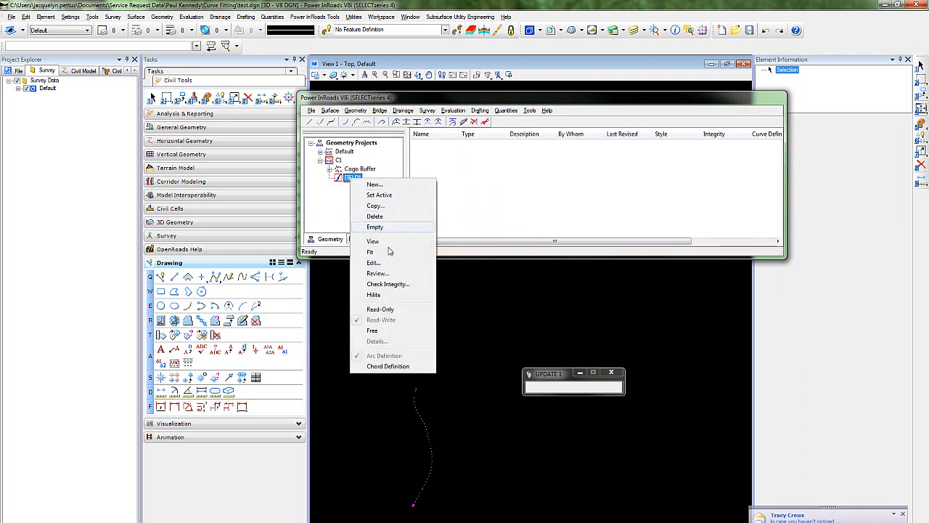
pyautogui.moveTo(376, 273)
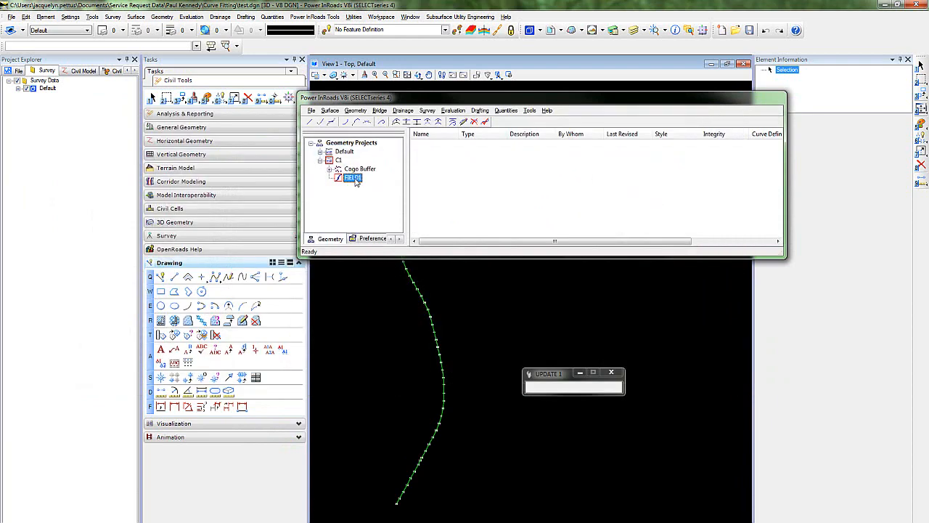
# Run Check Integrity on the FIELD1 alignment.
pyautogui.rightClick(352, 178)
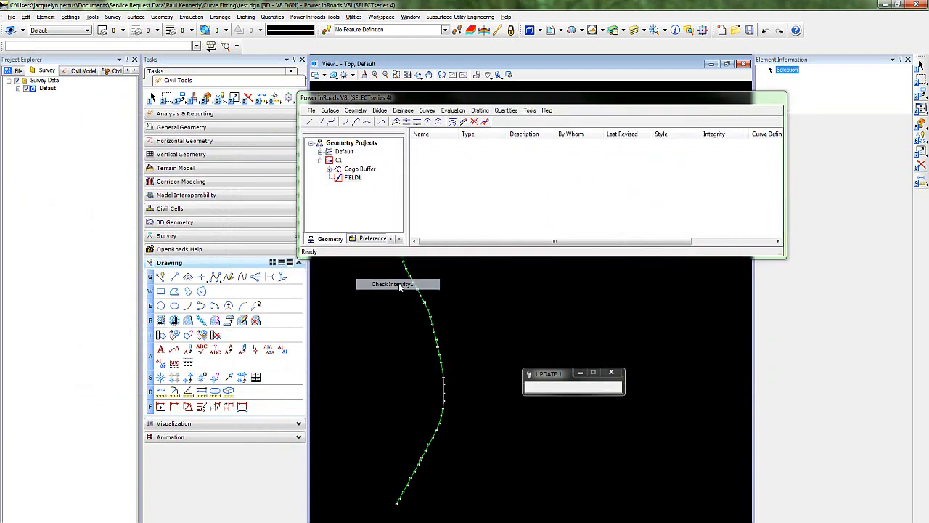
pyautogui.click(393, 284)
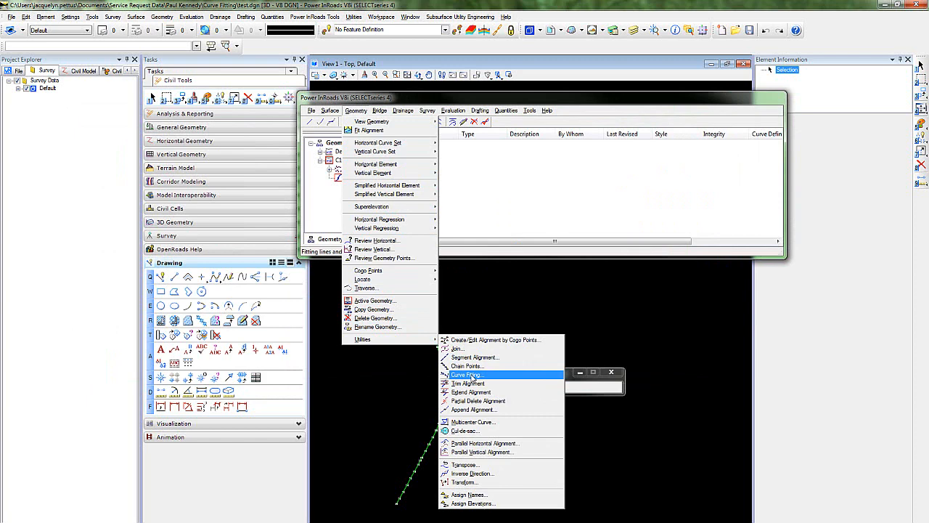
# Curve-fit FIELD1 into horizontal alignment 'Best Fit', Main Lanes style, 0.050 tolerance.
pyautogui.click(467, 374)
pyautogui.write('Best Fit')
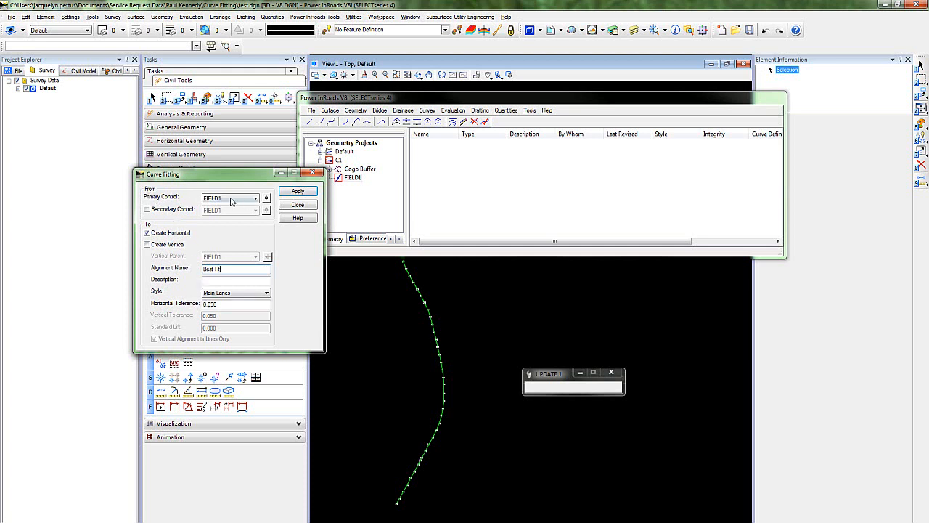
pyautogui.moveTo(432, 392)
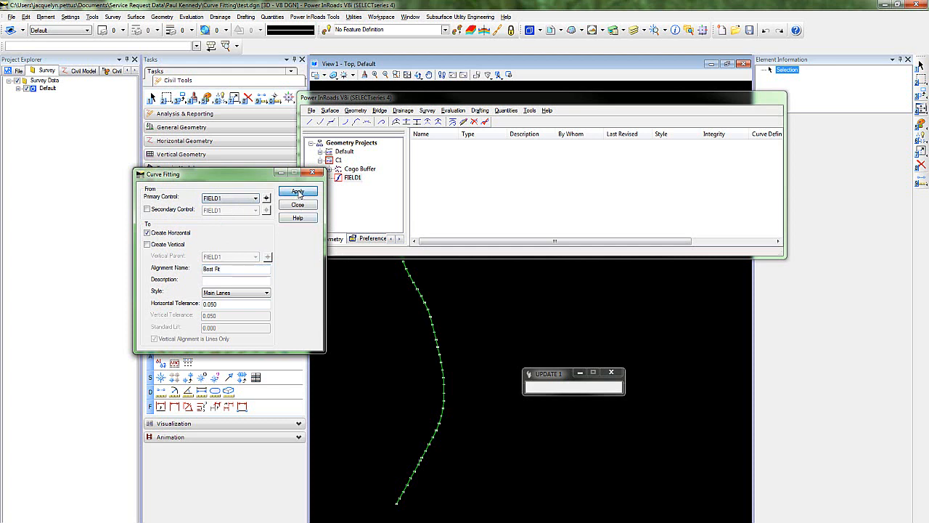
pyautogui.click(298, 191)
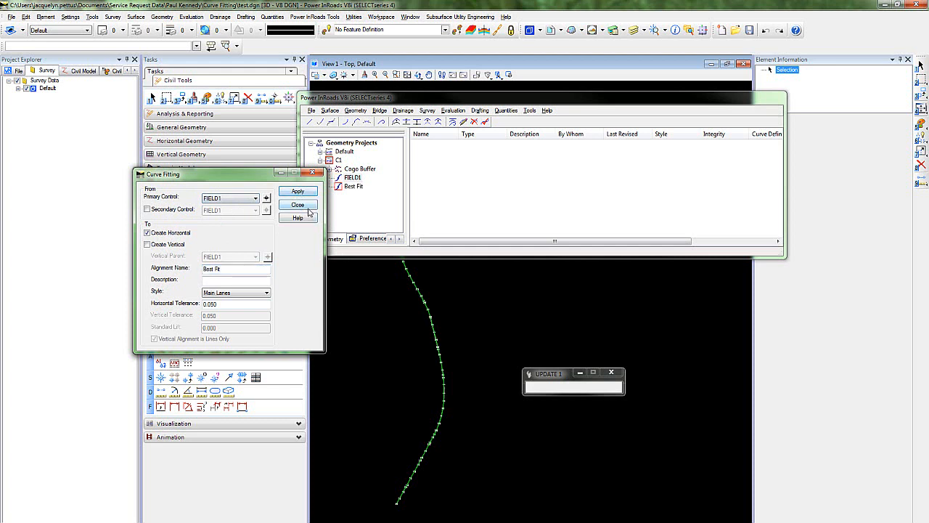
pyautogui.click(297, 204)
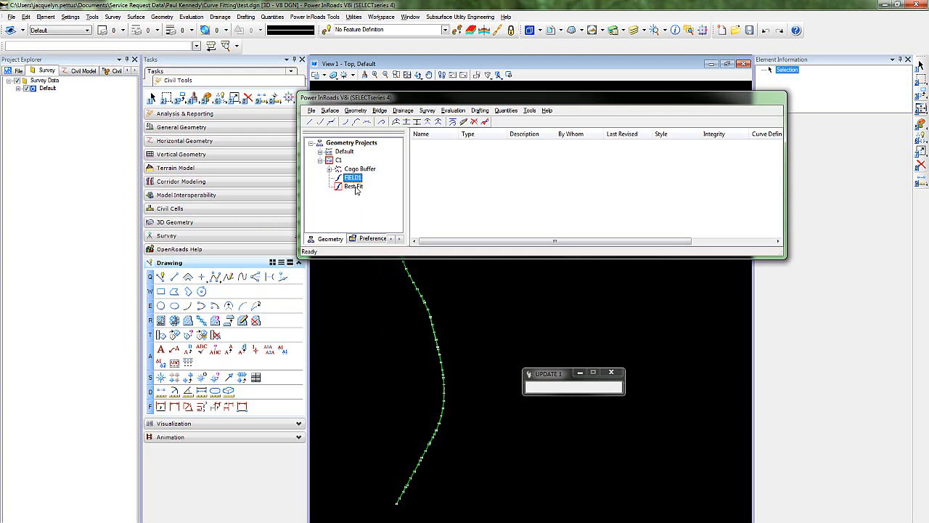
pyautogui.click(355, 186)
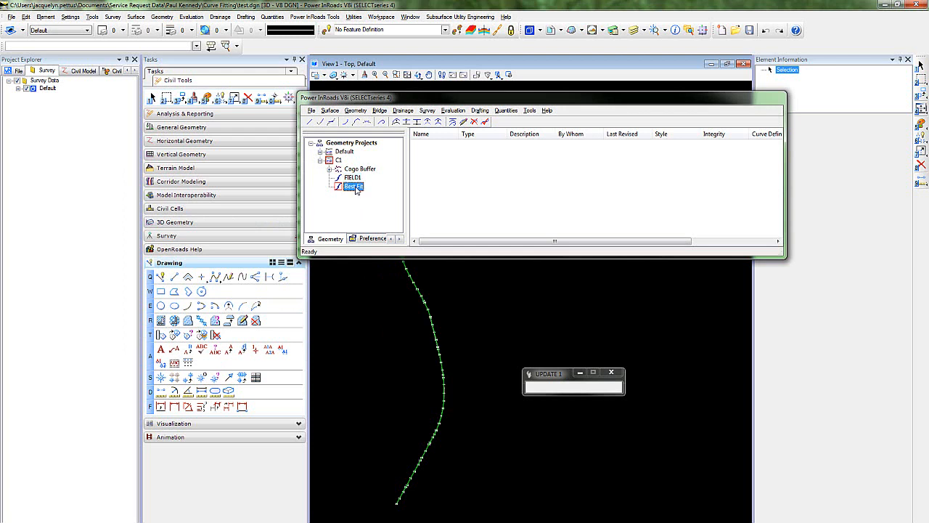
# Run Check Integrity on the Best Fit alignment.
pyautogui.rightClick(354, 186)
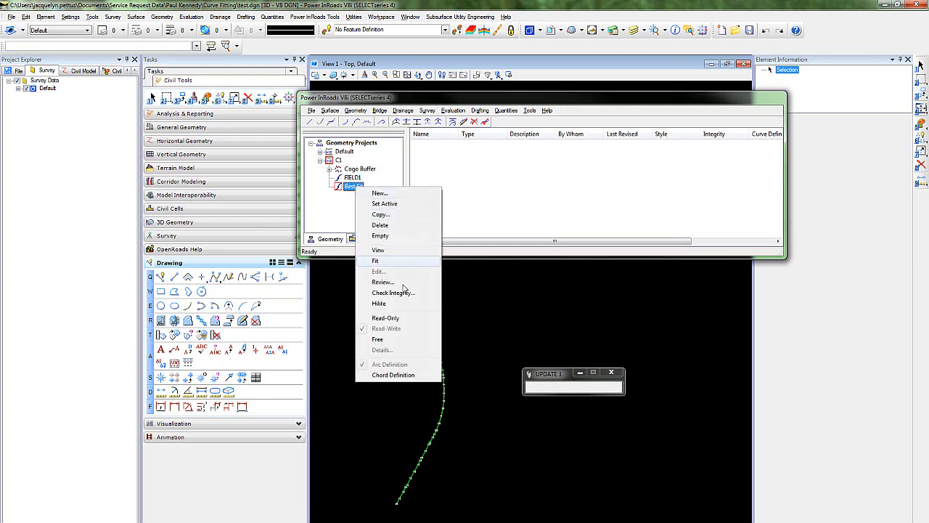
pyautogui.click(392, 292)
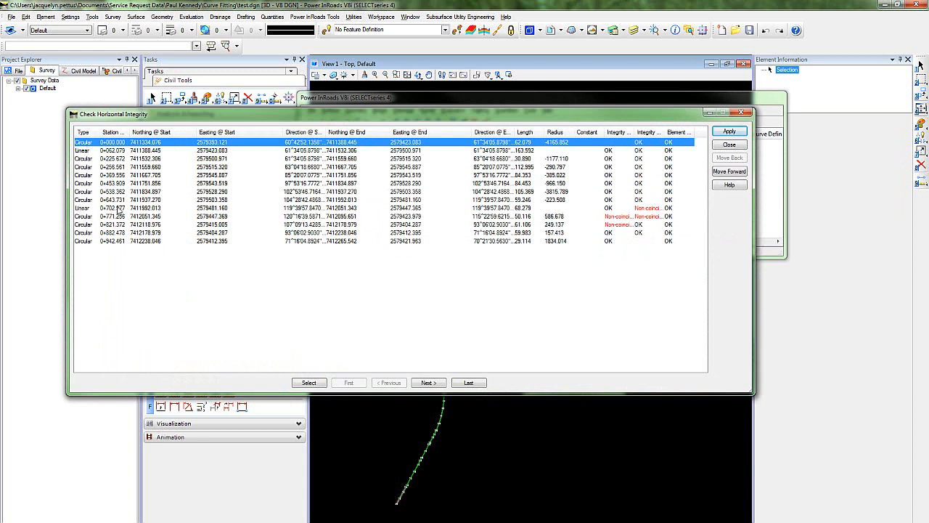
pyautogui.moveTo(729, 144)
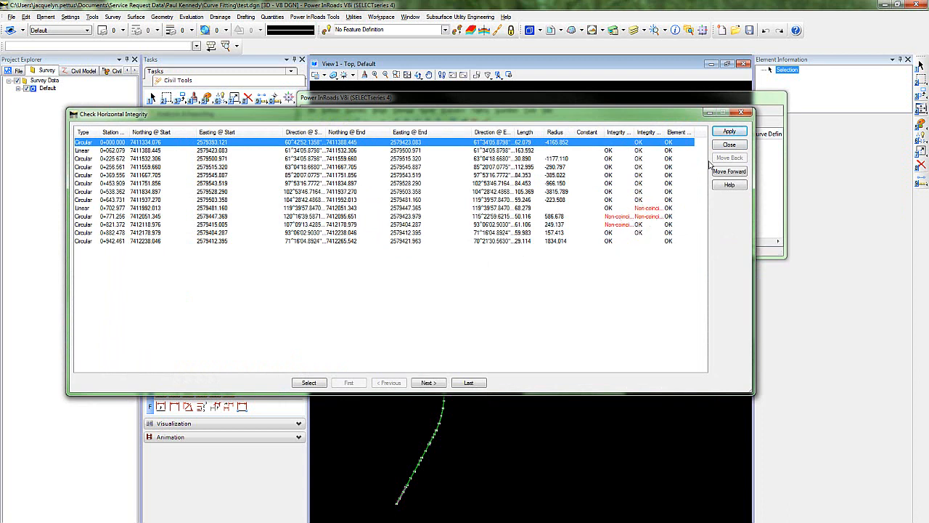
pyautogui.moveTo(690, 157)
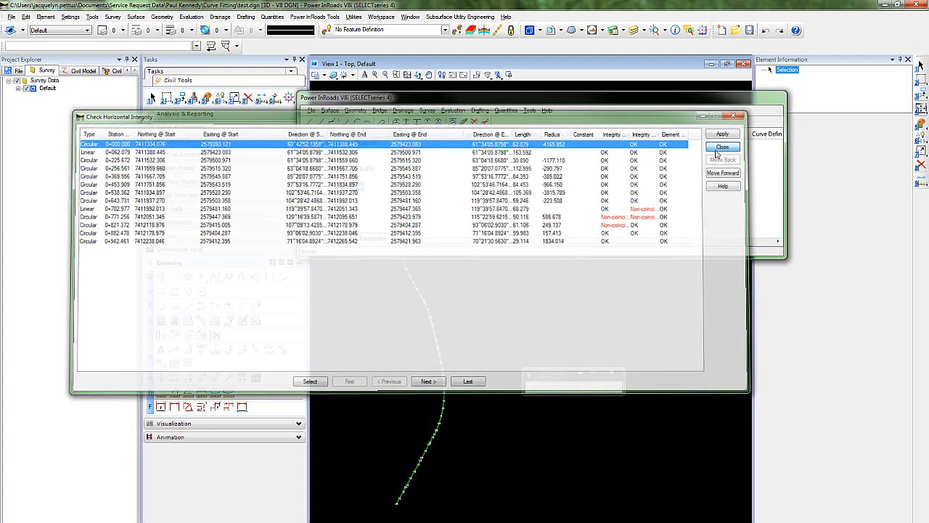
# Close the integrity report, view Best Fit, and delete a mismatched element.
pyautogui.click(723, 147)
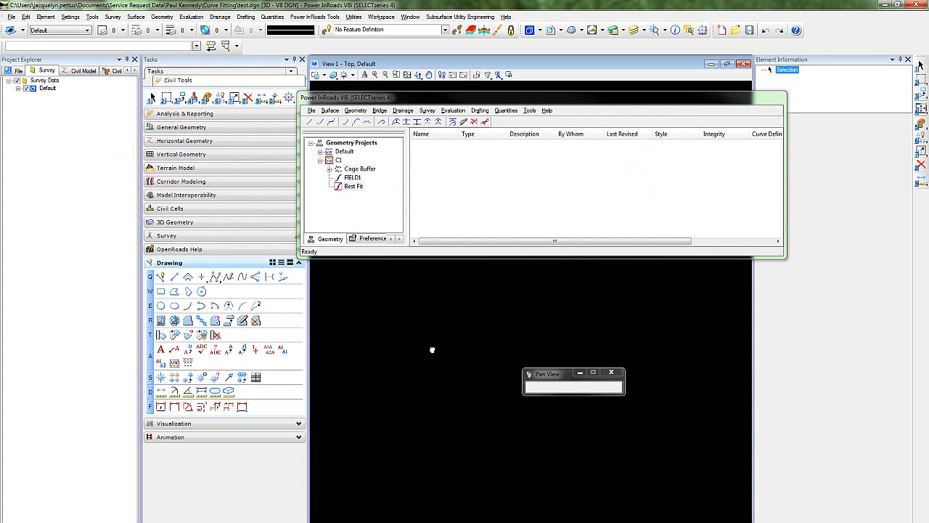
pyautogui.rightClick(353, 186)
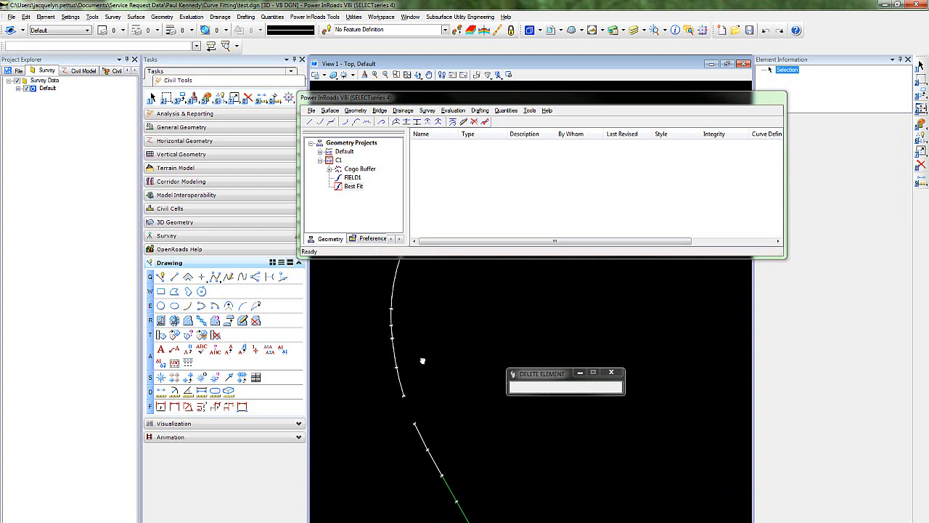
pyautogui.click(356, 111)
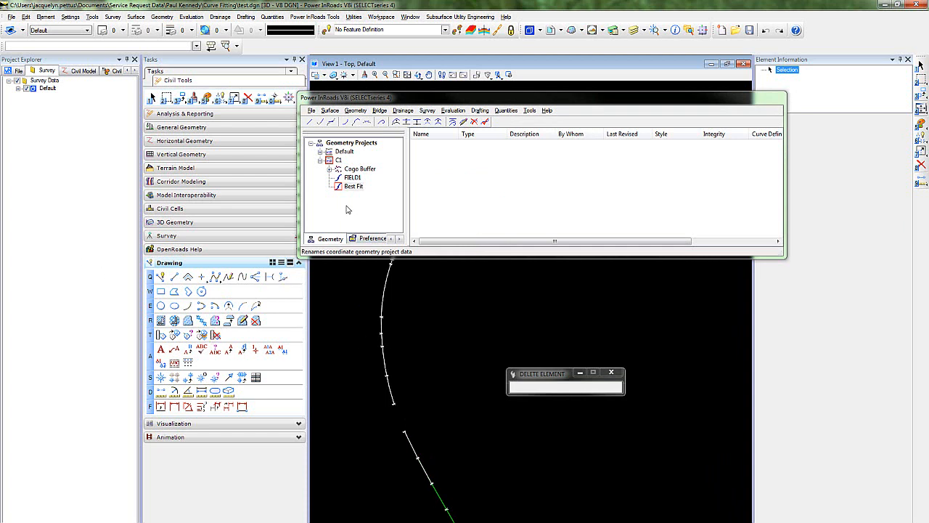
pyautogui.moveTo(361, 191)
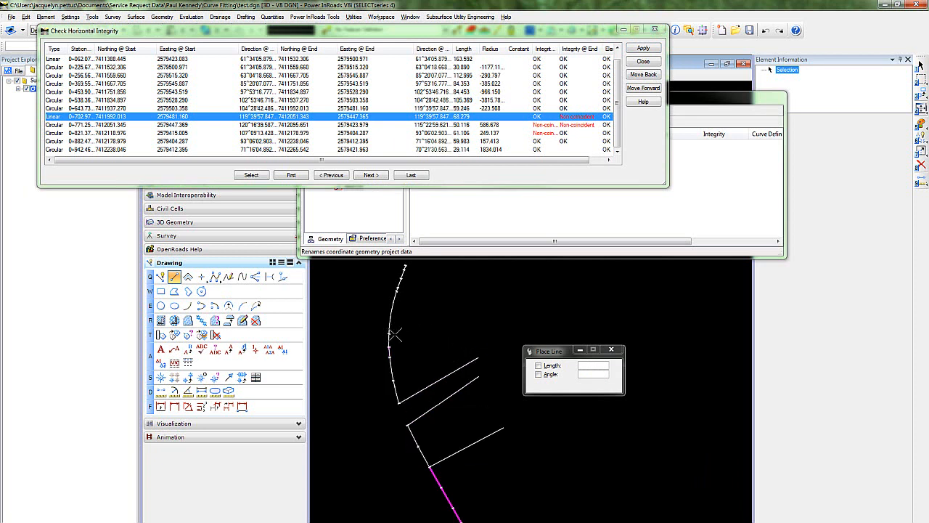
pyautogui.moveTo(464, 343)
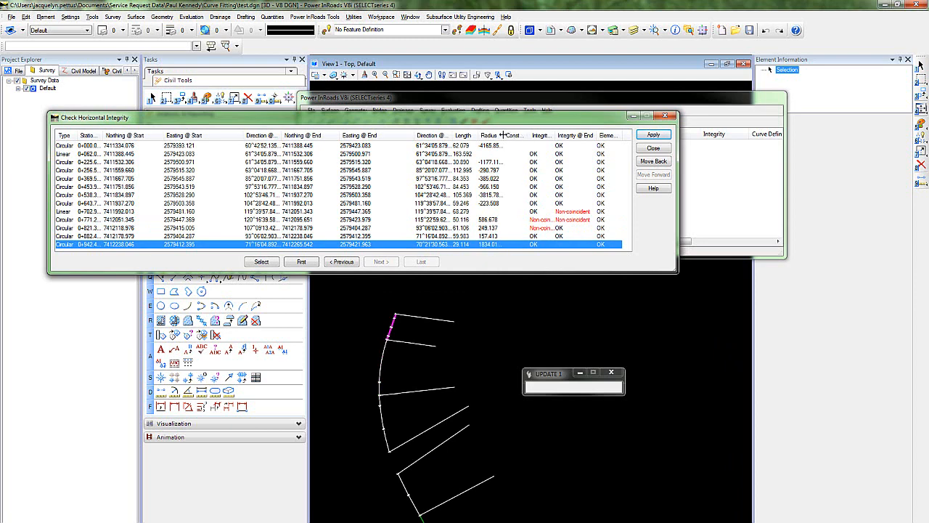
# Mark the last flagged element end and close the integrity results.
pyautogui.click(628, 236)
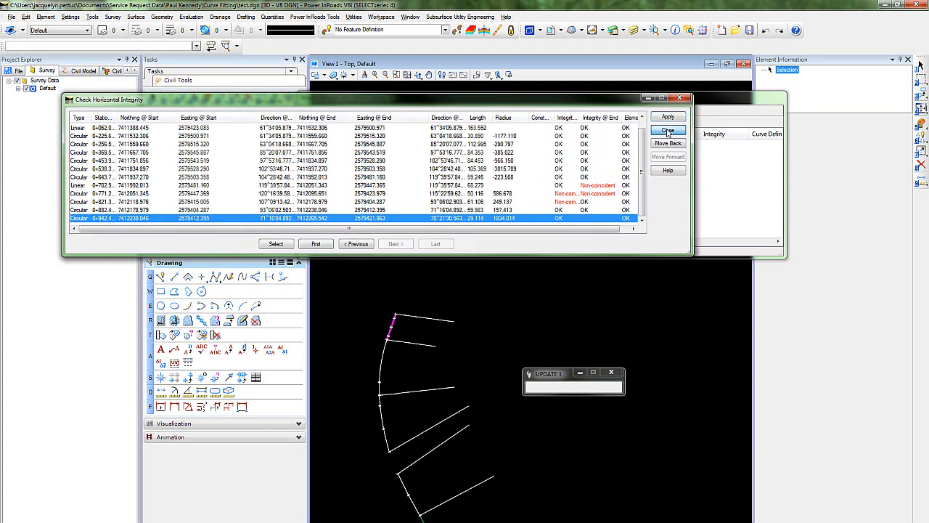
pyautogui.click(667, 131)
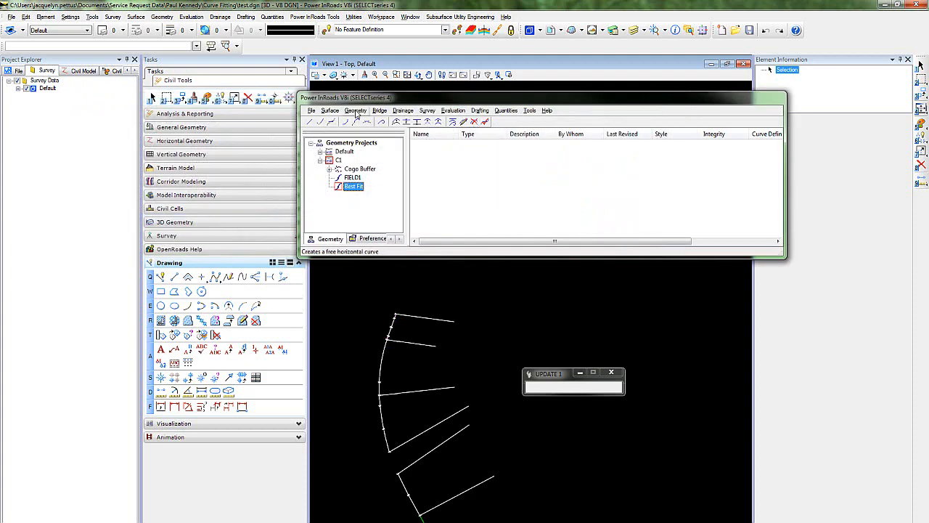
# Delete a selected horizontal element from Best Fit with Delete Element.
pyautogui.click(356, 110)
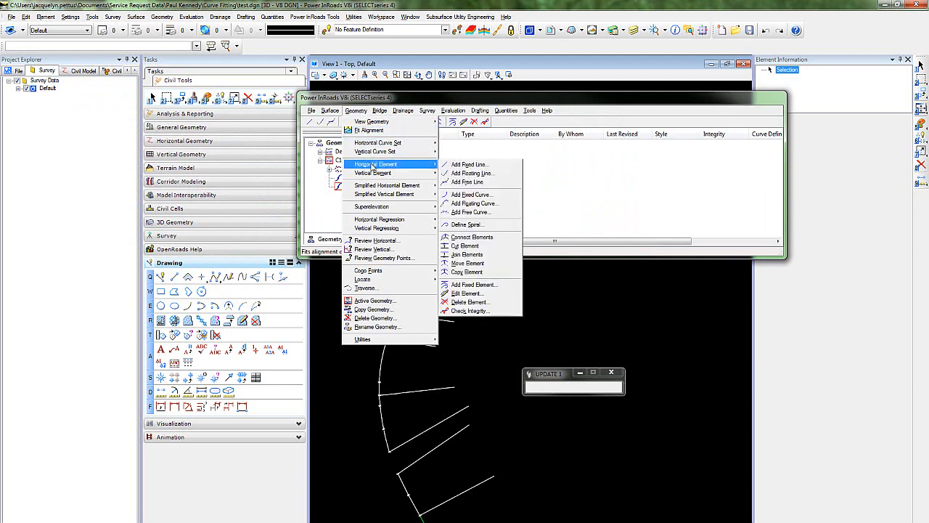
pyautogui.moveTo(467, 263)
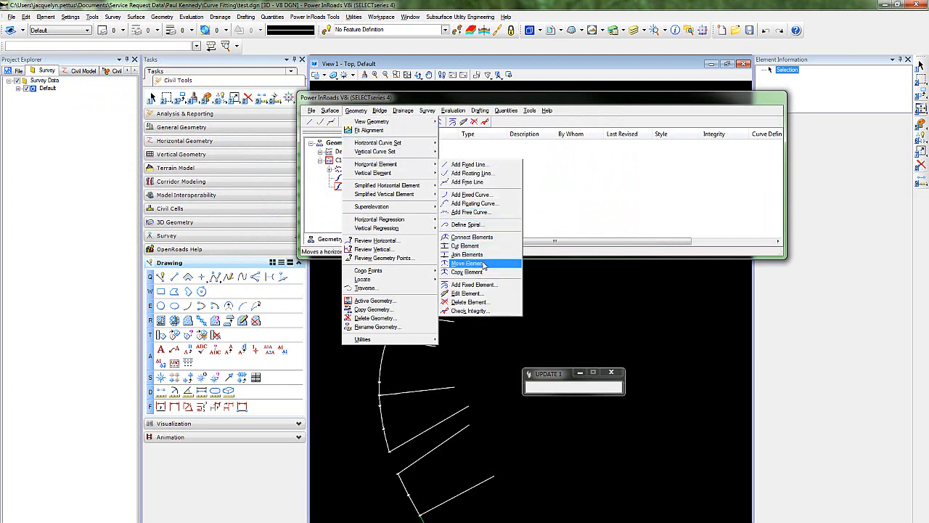
pyautogui.click(469, 301)
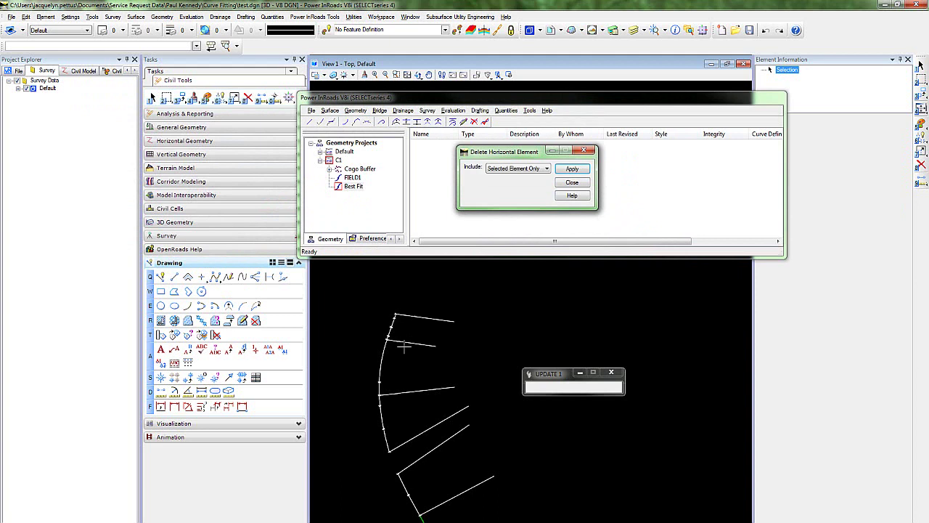
pyautogui.click(572, 168)
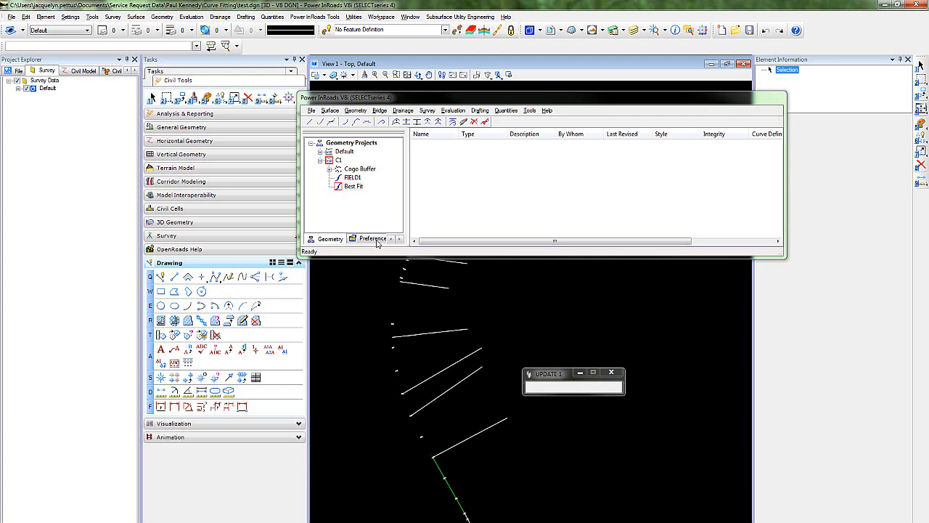
# Rerun Best Fit's integrity check, confirm all elements OK, and close it.
pyautogui.rightClick(354, 186)
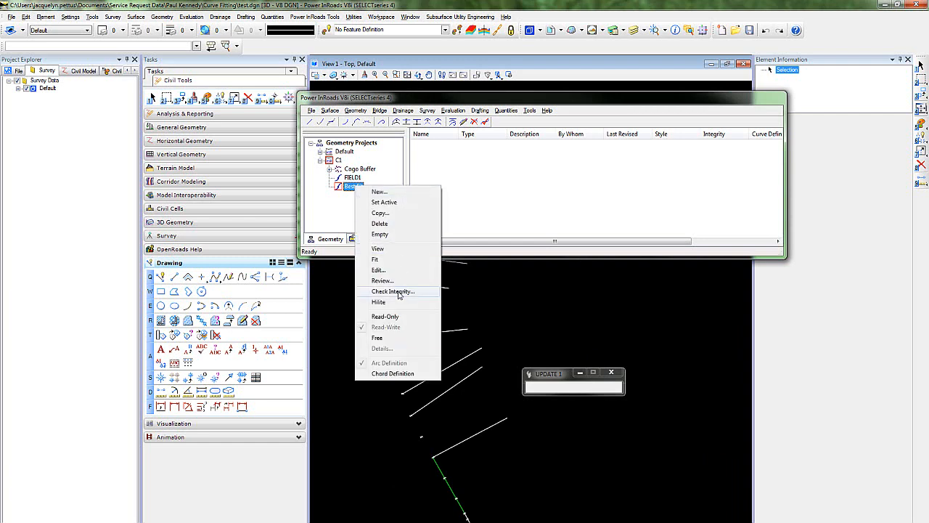
pyautogui.click(392, 291)
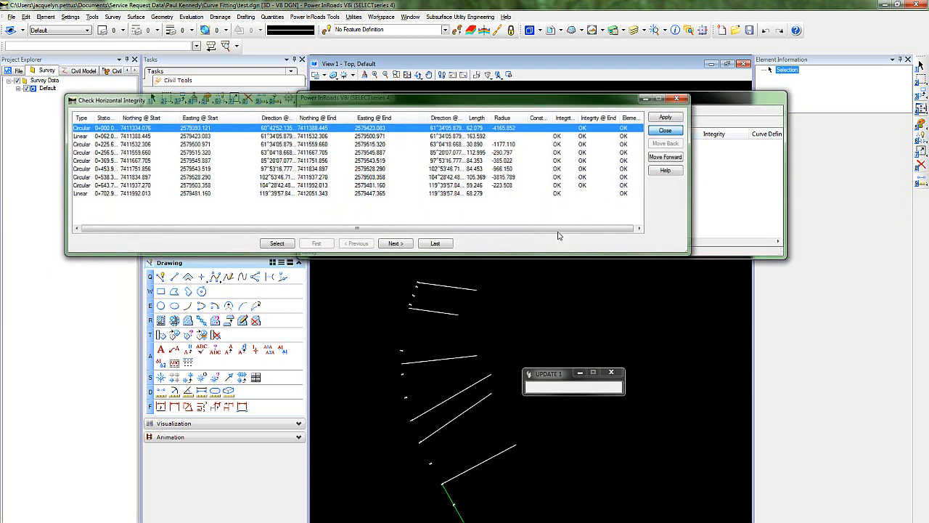
pyautogui.click(664, 130)
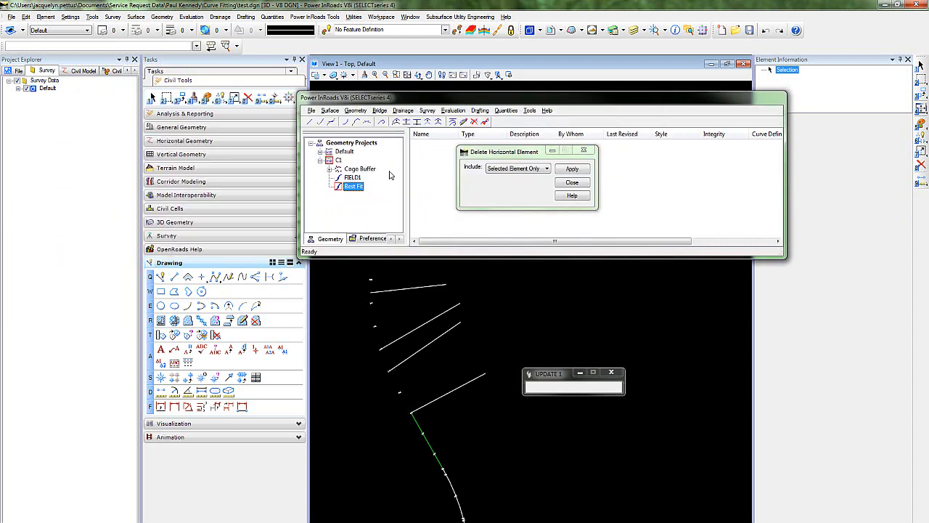
# Browse Geometry > Horizontal Element for Add Floating Curve.
pyautogui.click(355, 110)
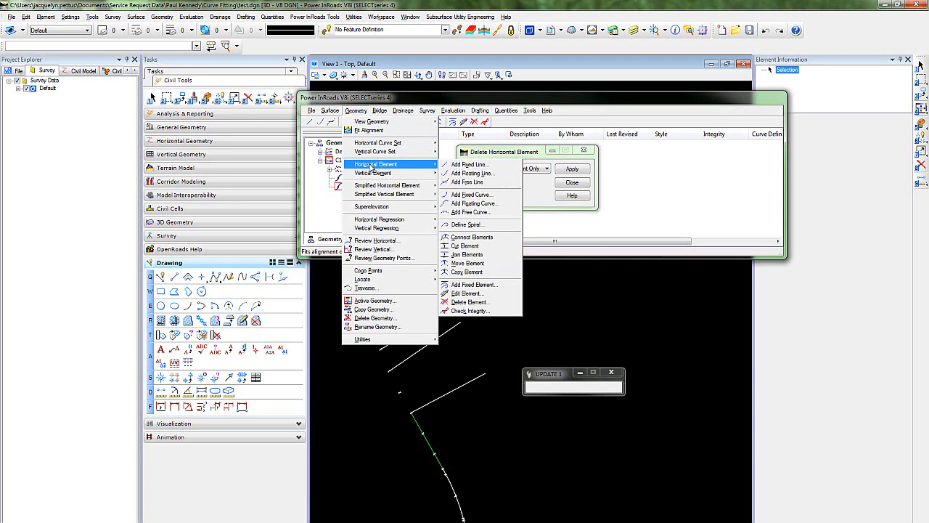
pyautogui.moveTo(467, 182)
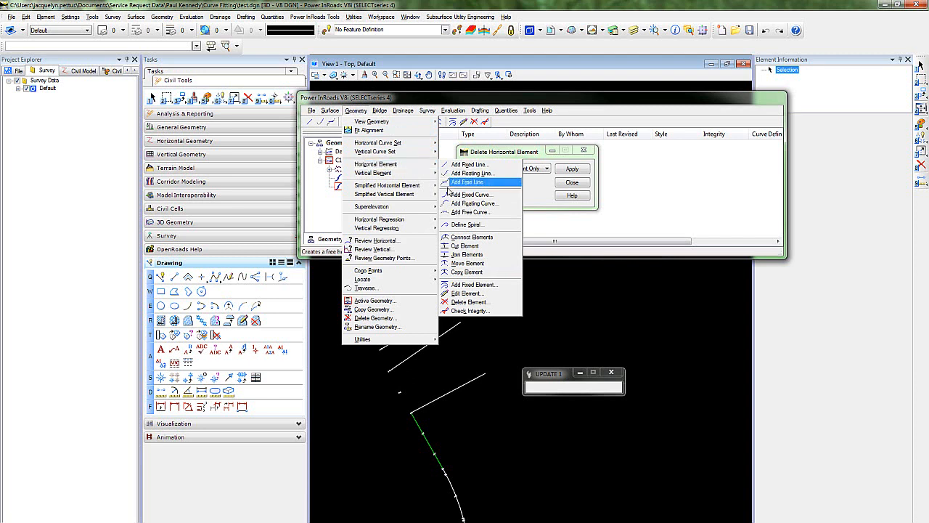
pyautogui.moveTo(376, 164)
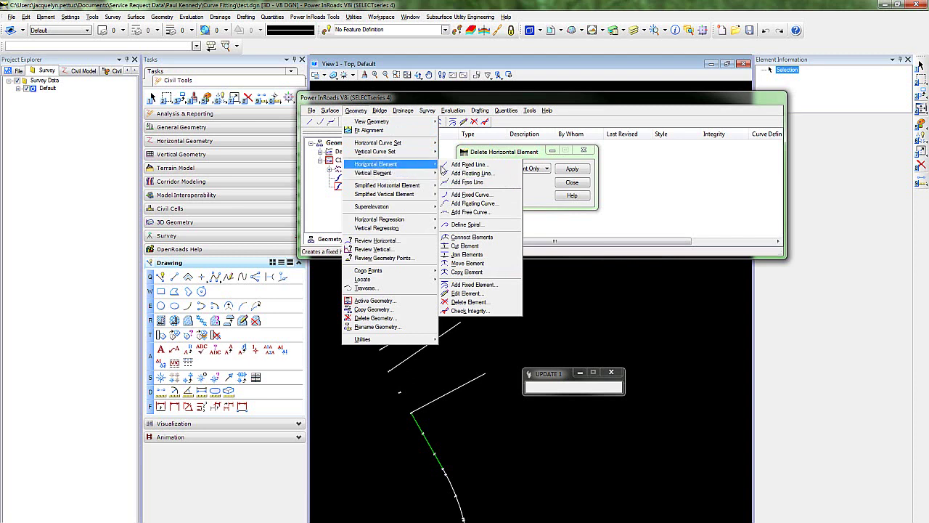
pyautogui.moveTo(467, 263)
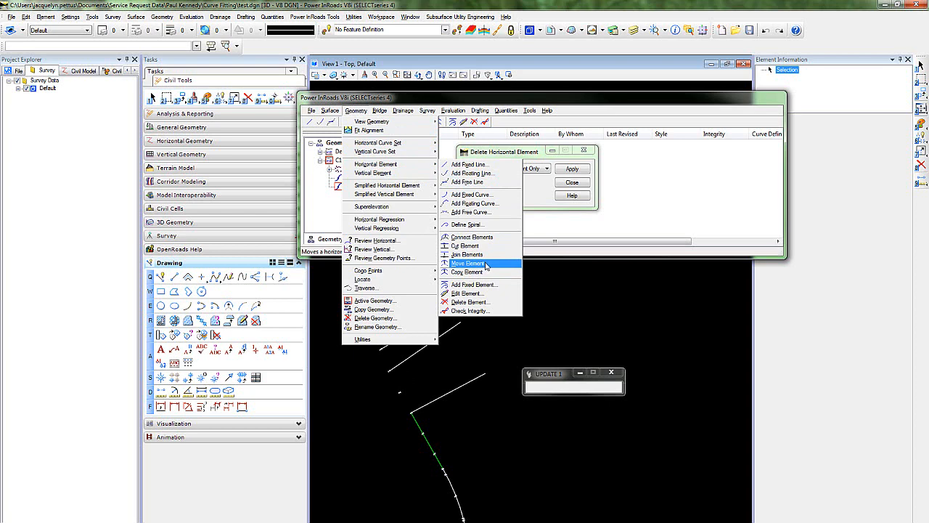
pyautogui.moveTo(479, 203)
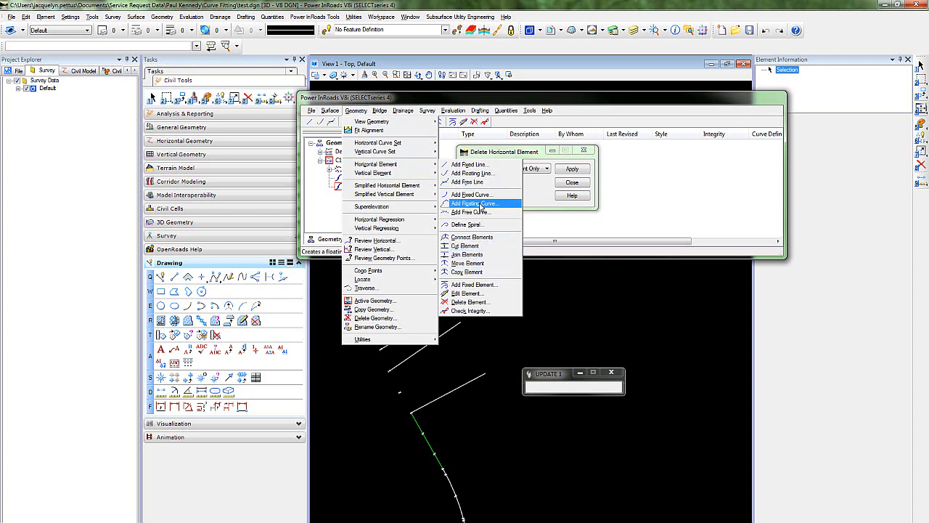
pyautogui.click(472, 202)
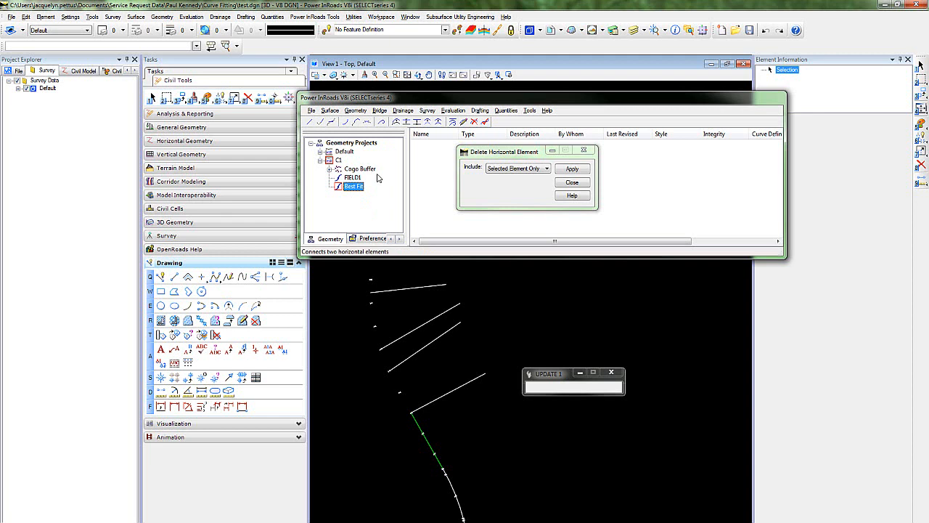
pyautogui.moveTo(356, 121)
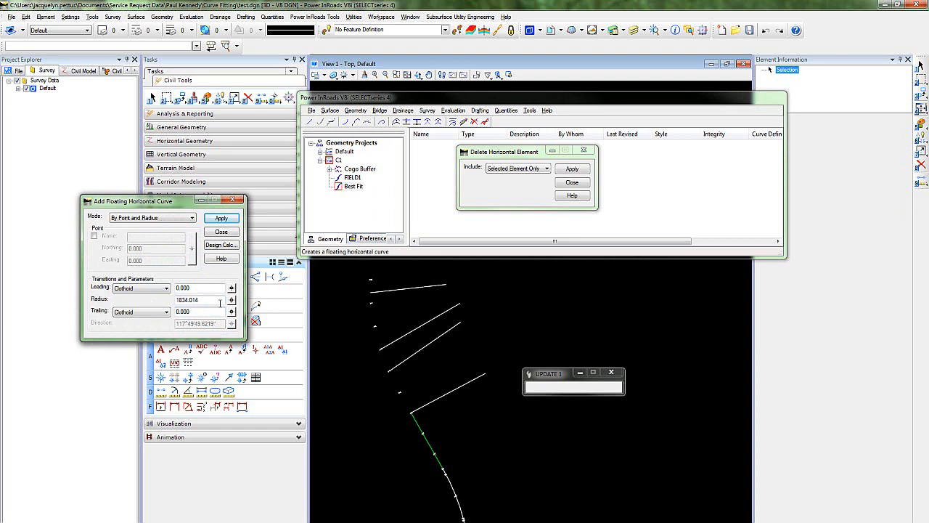
# Replace the floating curve radius with 586.678, then bring up the Best Fit alignment's menu.
pyautogui.tripleClick(200, 300)
pyautogui.write('586.678')
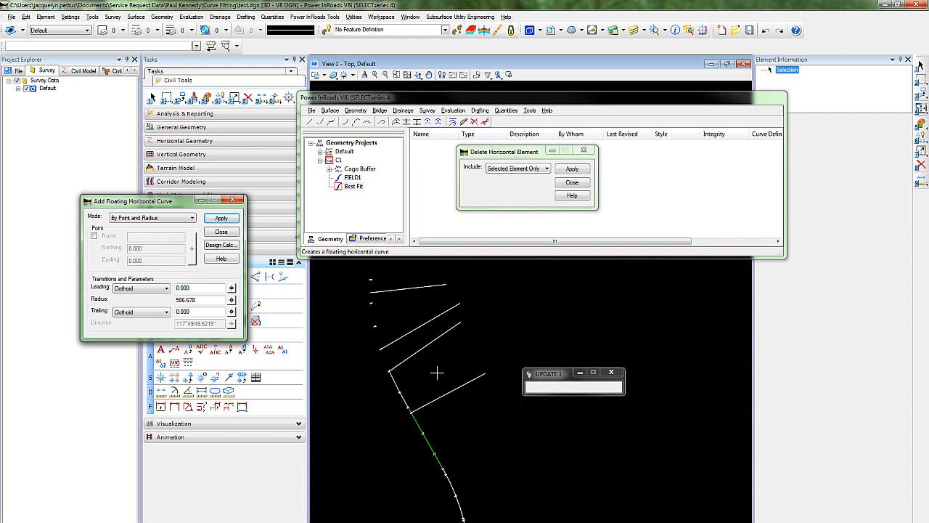
pyautogui.rightClick(354, 186)
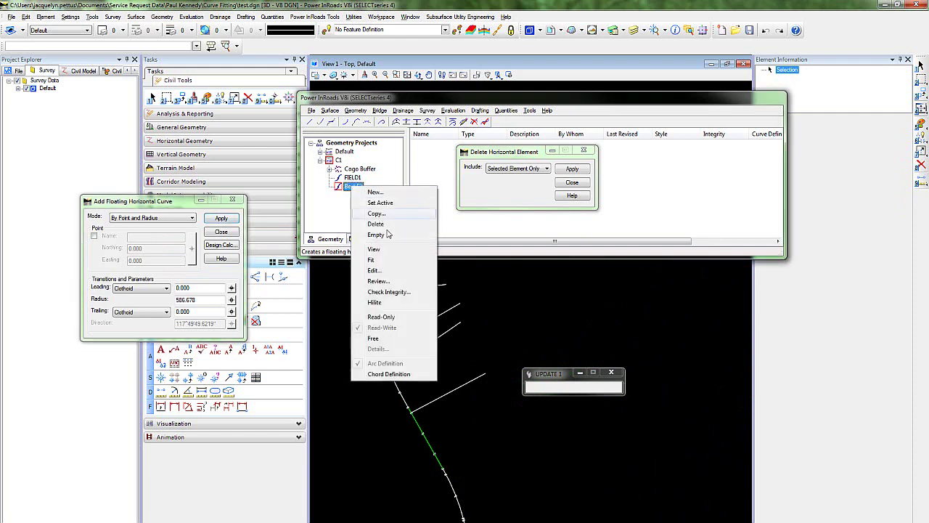
# Run Check Integrity on Best Fit, confirm the 586.678 curve reports OK, and close the report.
pyautogui.click(387, 291)
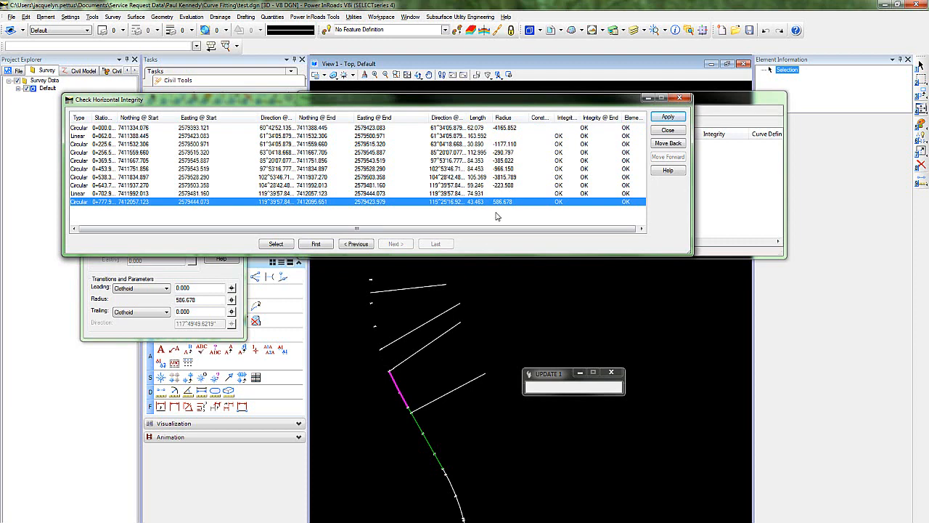
pyautogui.click(356, 243)
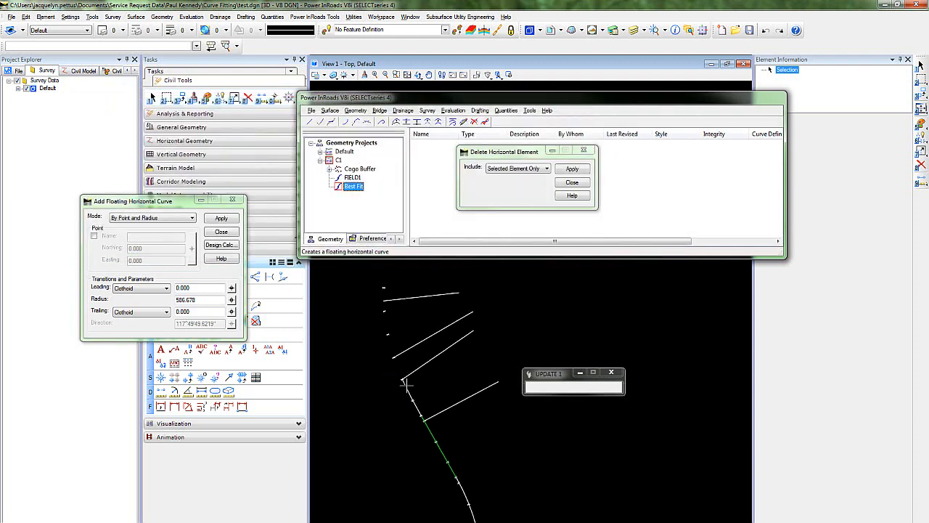
pyautogui.moveTo(395, 341)
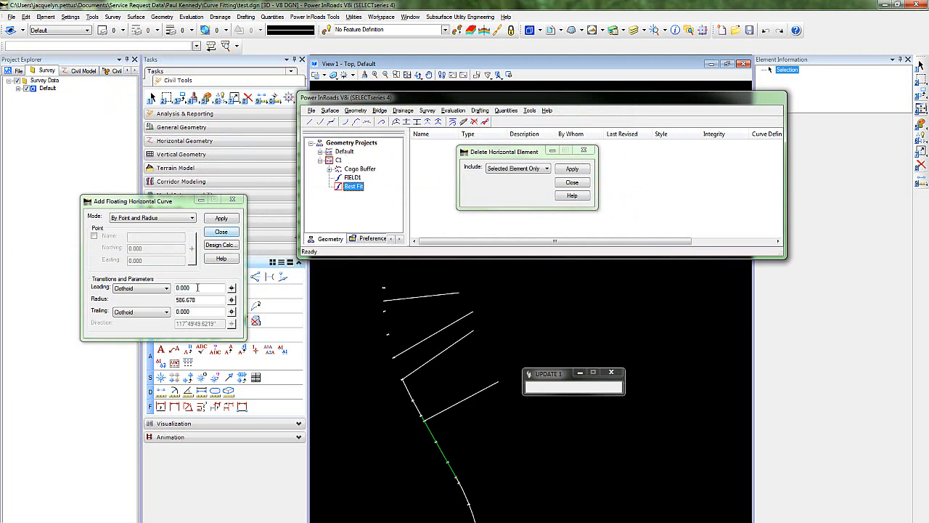
pyautogui.moveTo(383, 301)
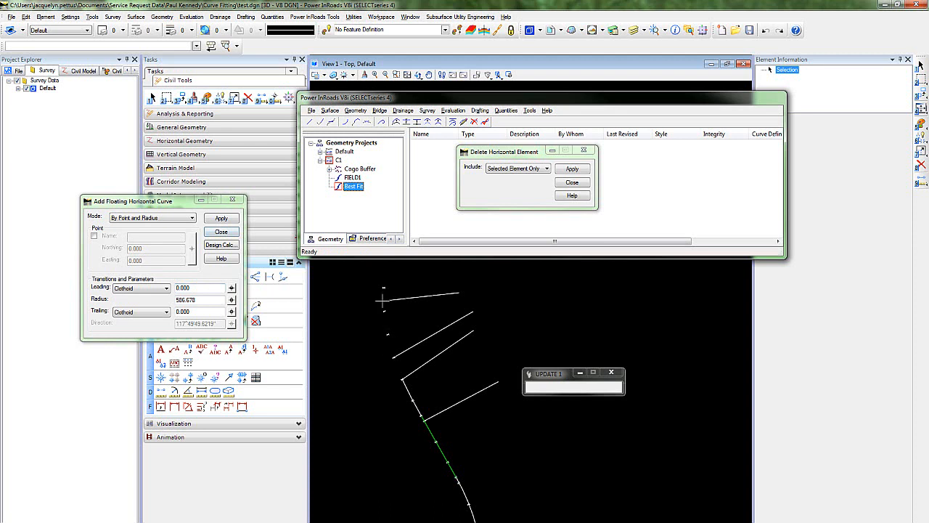
pyautogui.moveTo(390, 339)
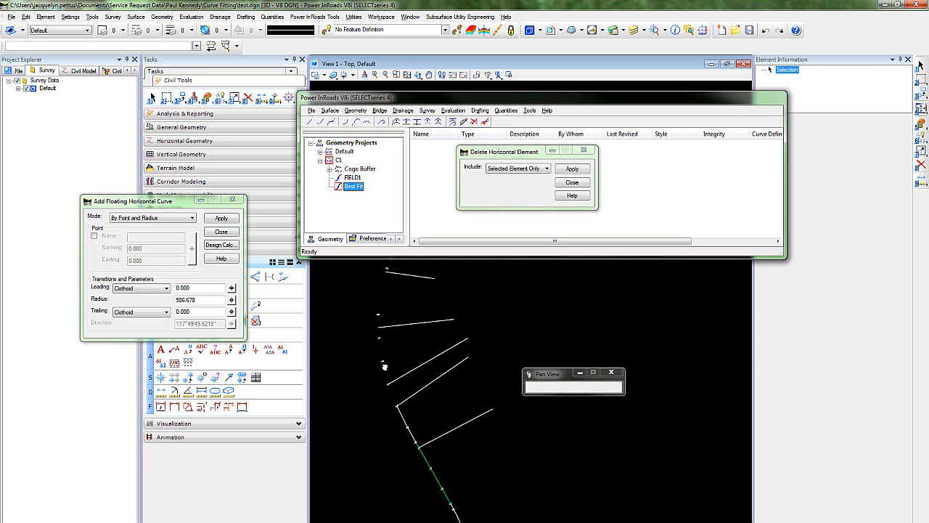
# Place a second floating curve with radius 249.137 on the alignment.
pyautogui.tripleClick(200, 299)
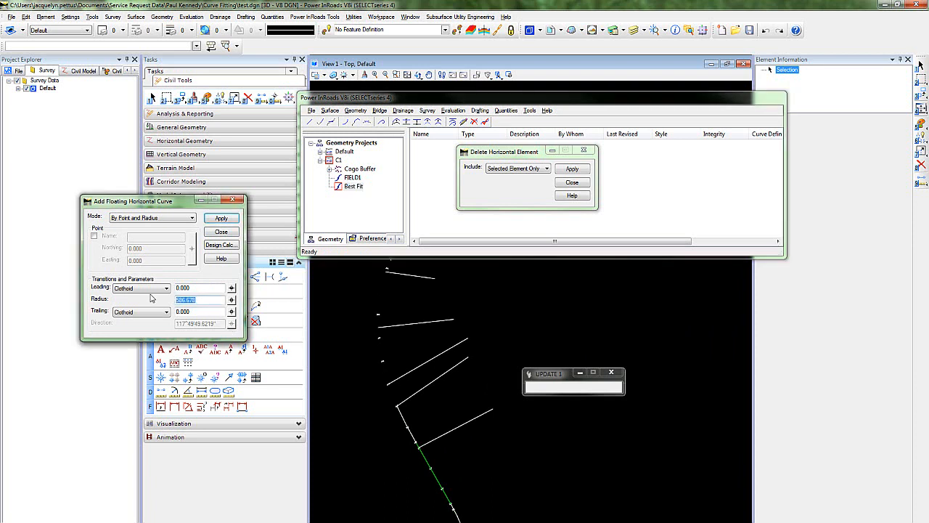
pyautogui.write('249.137')
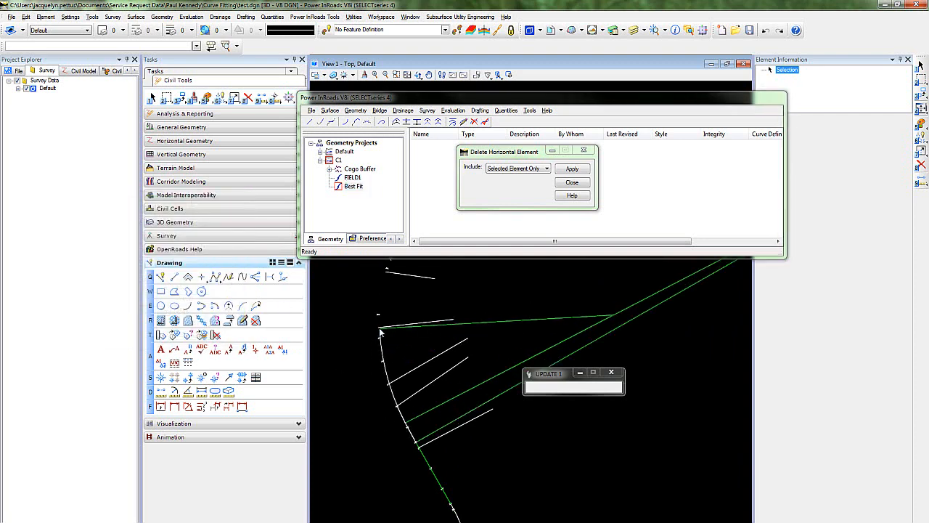
pyautogui.click(377, 324)
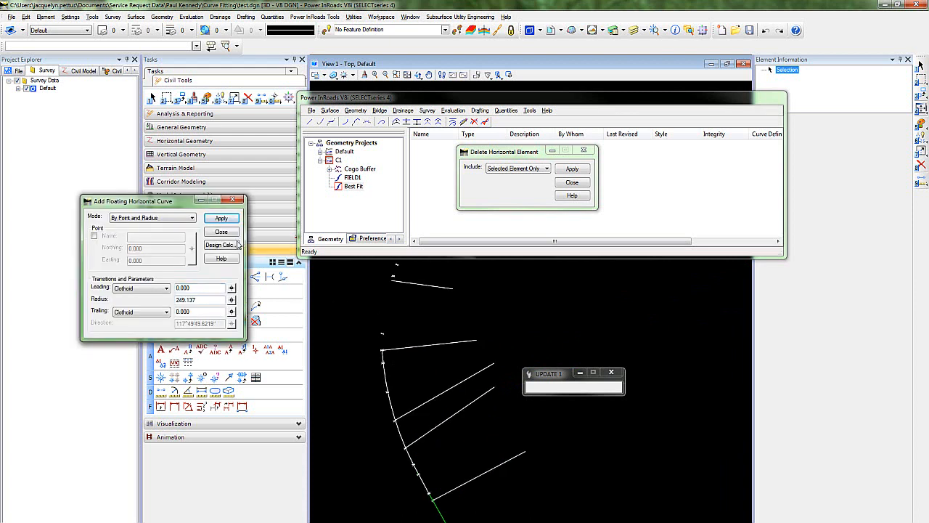
# Place a third floating curve with radius 157.416 through the upper points.
pyautogui.tripleClick(200, 299)
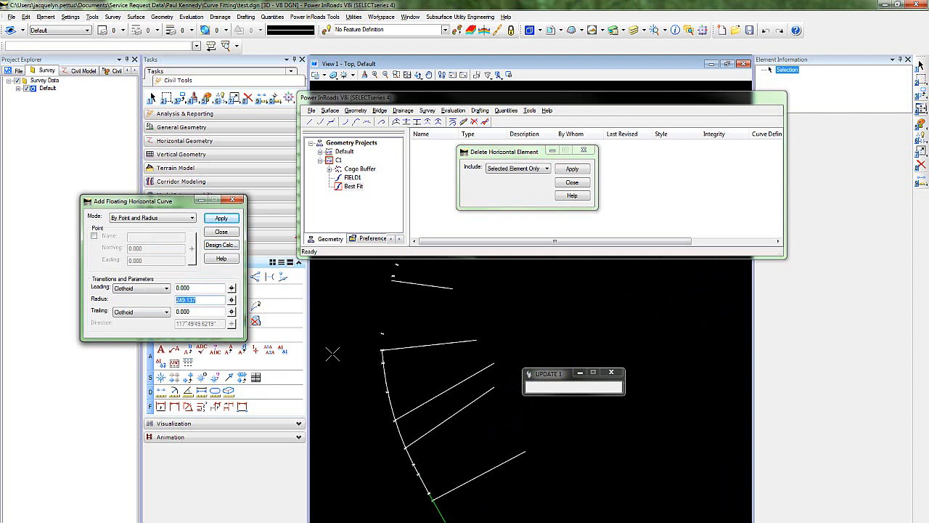
pyautogui.write('157')
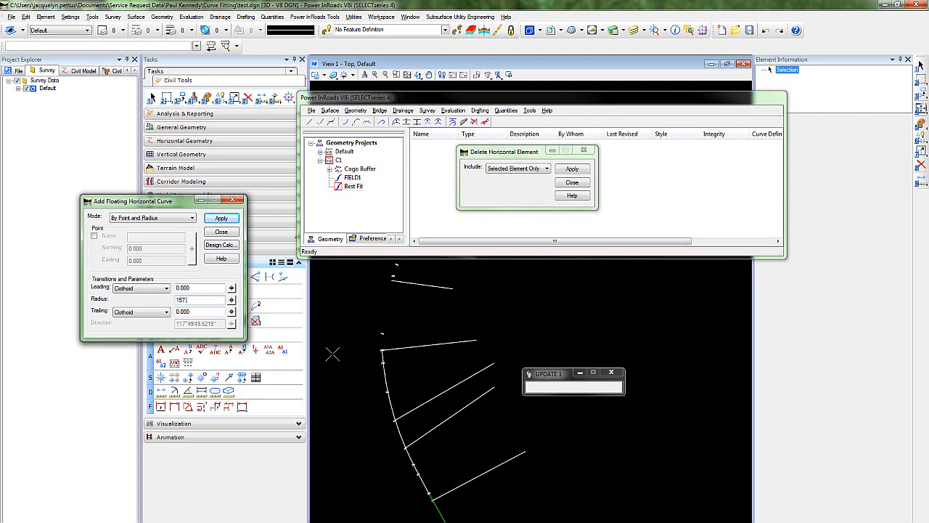
pyautogui.click(222, 218)
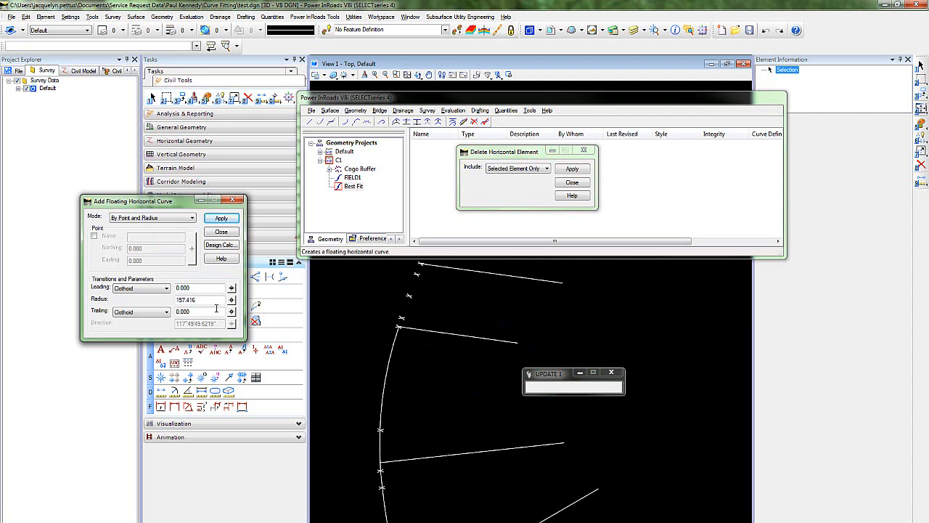
pyautogui.tripleClick(200, 299)
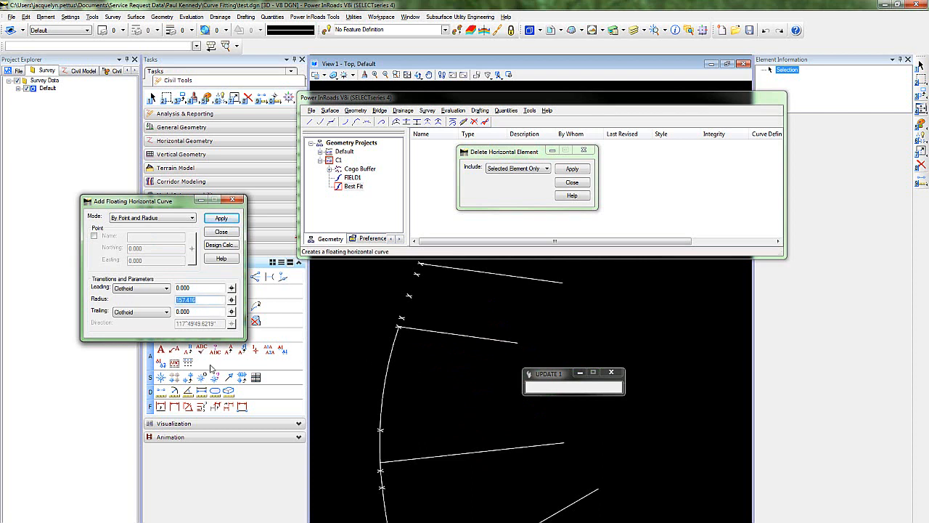
# Enter 1834.014 as the floating curve radius.
pyautogui.write('1834.014')
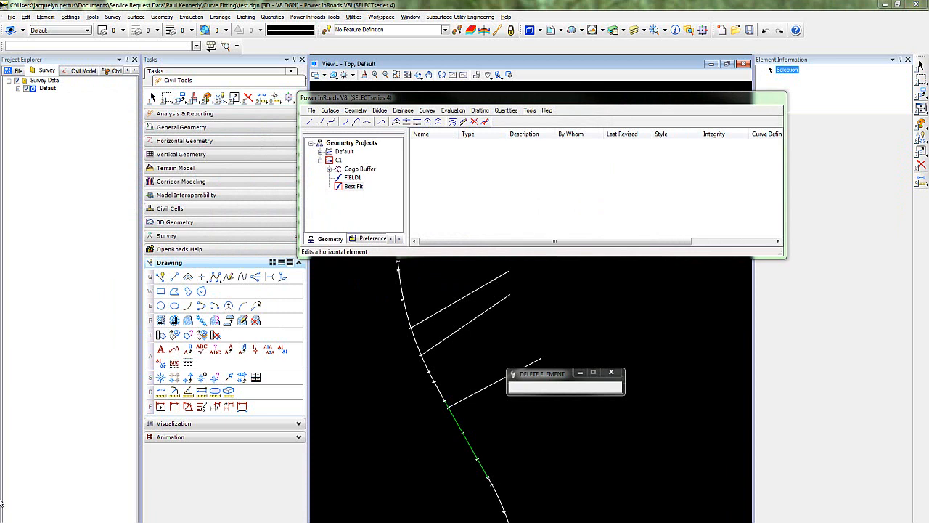
pyautogui.moveTo(373, 384)
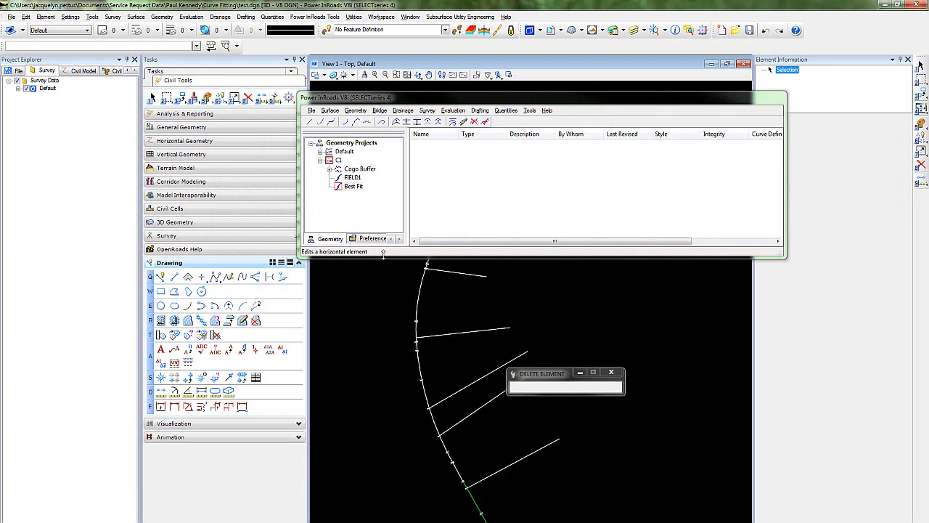
# Choose Add Floating Line from the Geometry horizontal element commands.
pyautogui.click(356, 111)
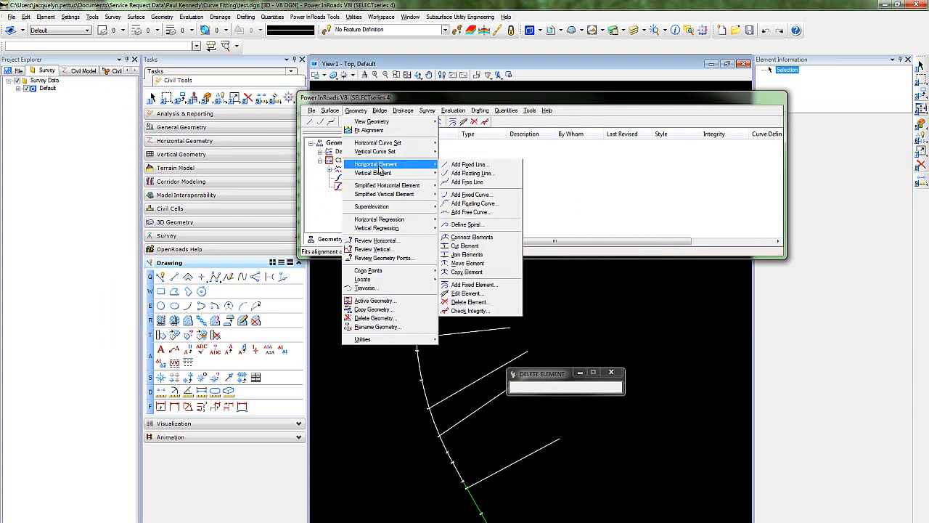
pyautogui.moveTo(472, 238)
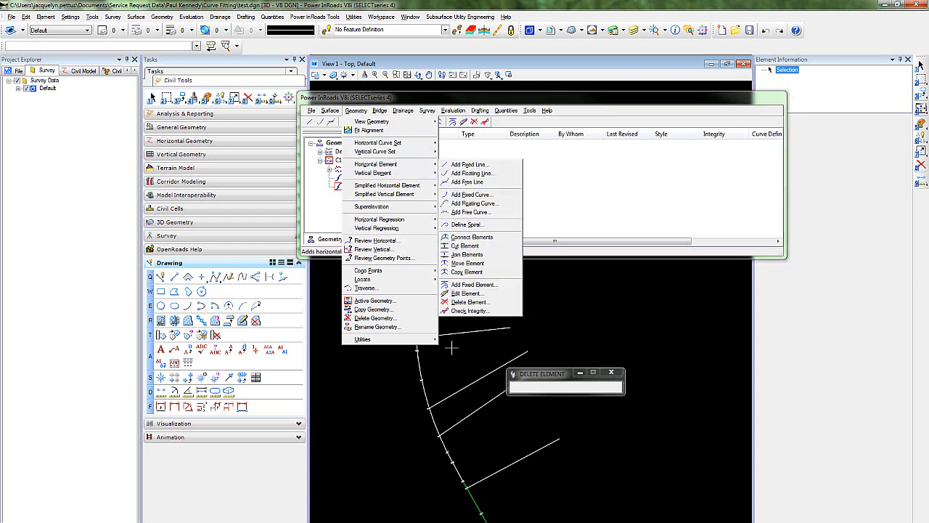
pyautogui.click(471, 173)
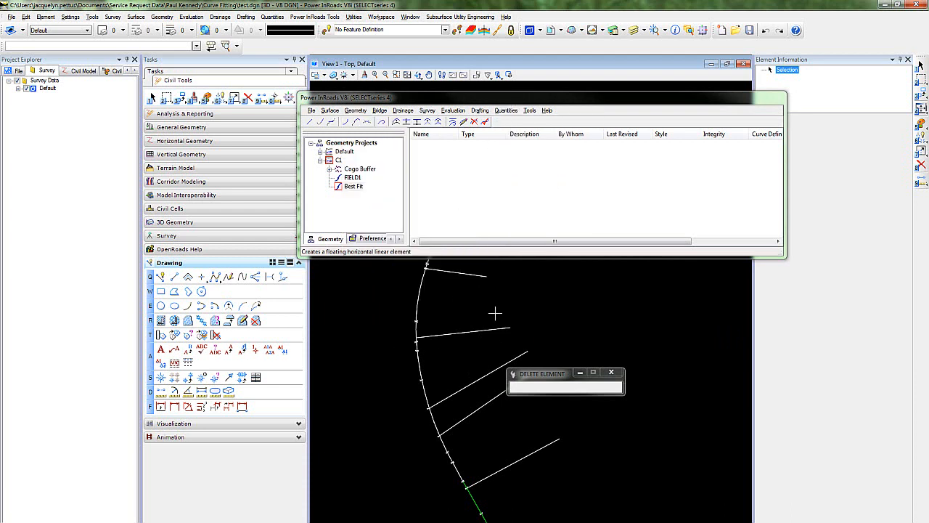